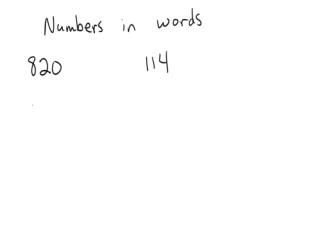
text(Eight hu)
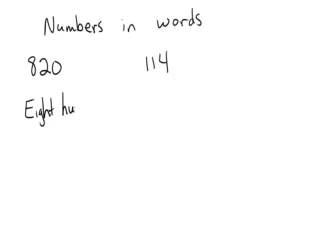
text(ndred)
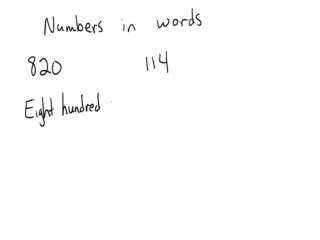
text(twent)
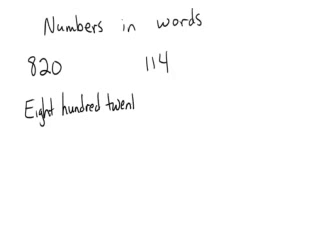
text(ty)
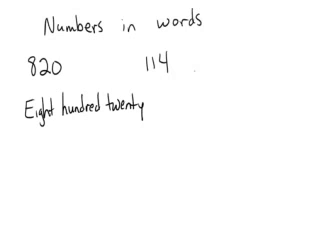
text(One)
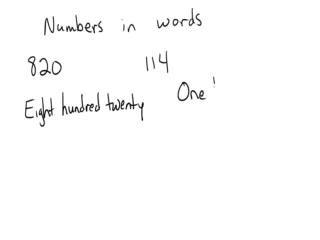
text(hundred fourteen)
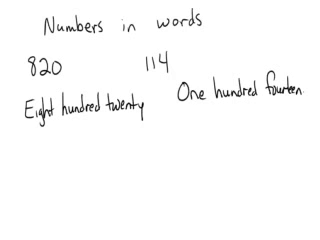
text(and)
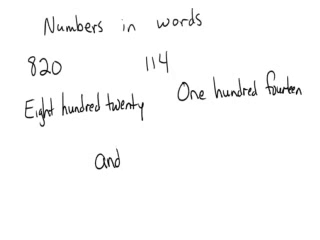